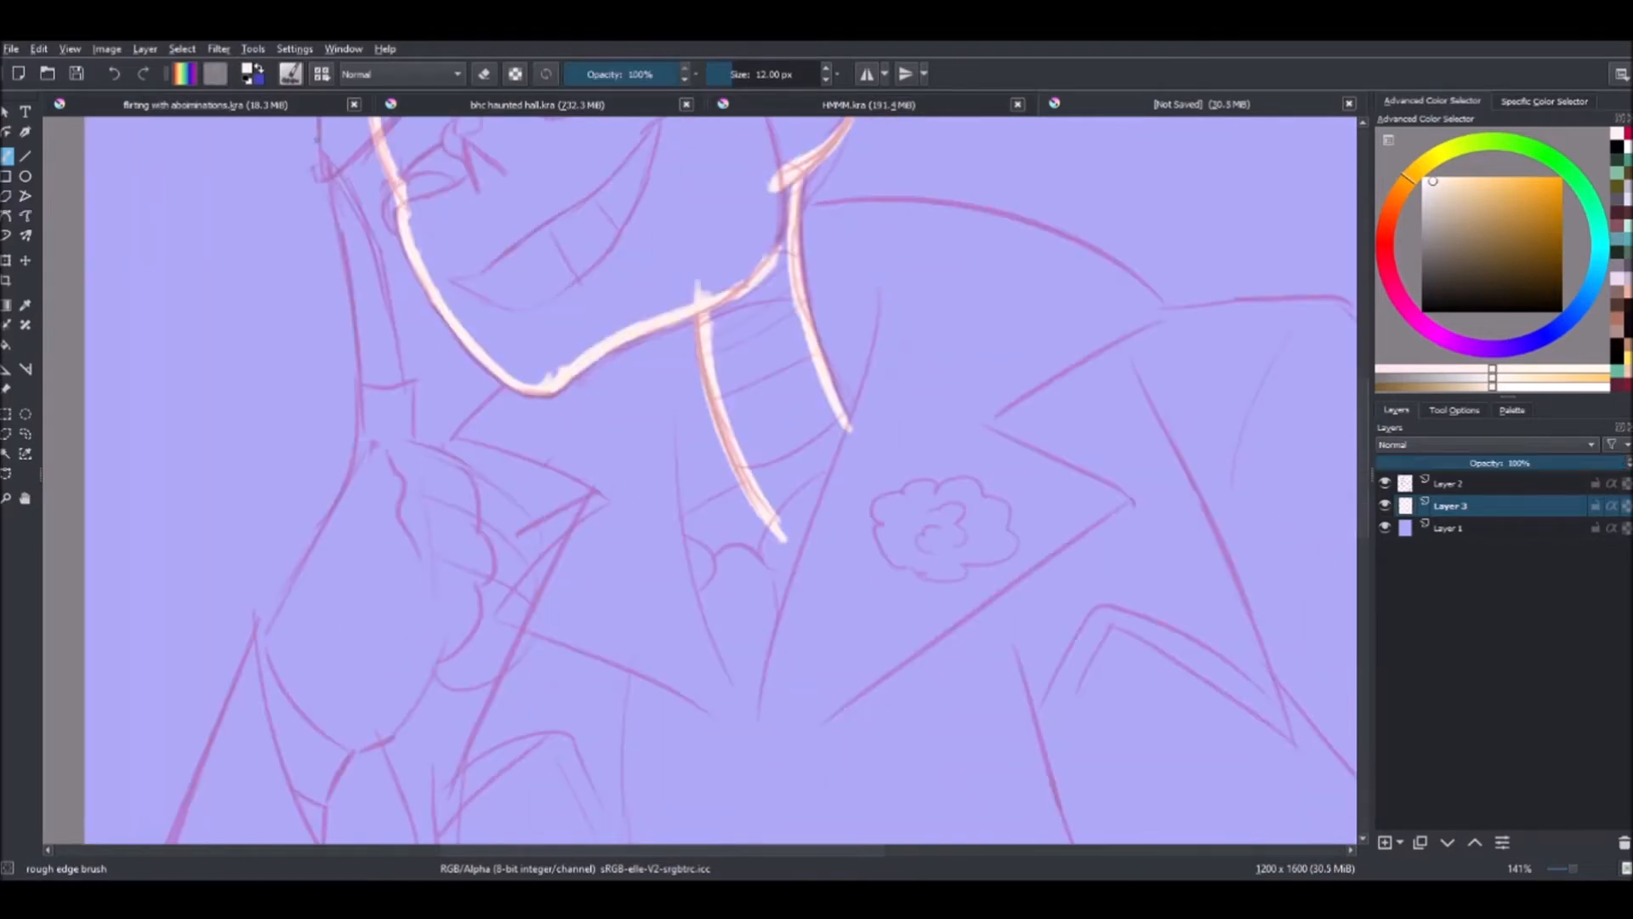
# Paint the flat pink shirt area below the skeleton's jaw on Layer 3
pyautogui.moveTo(708, 313); pyautogui.dragTo(707, 490)
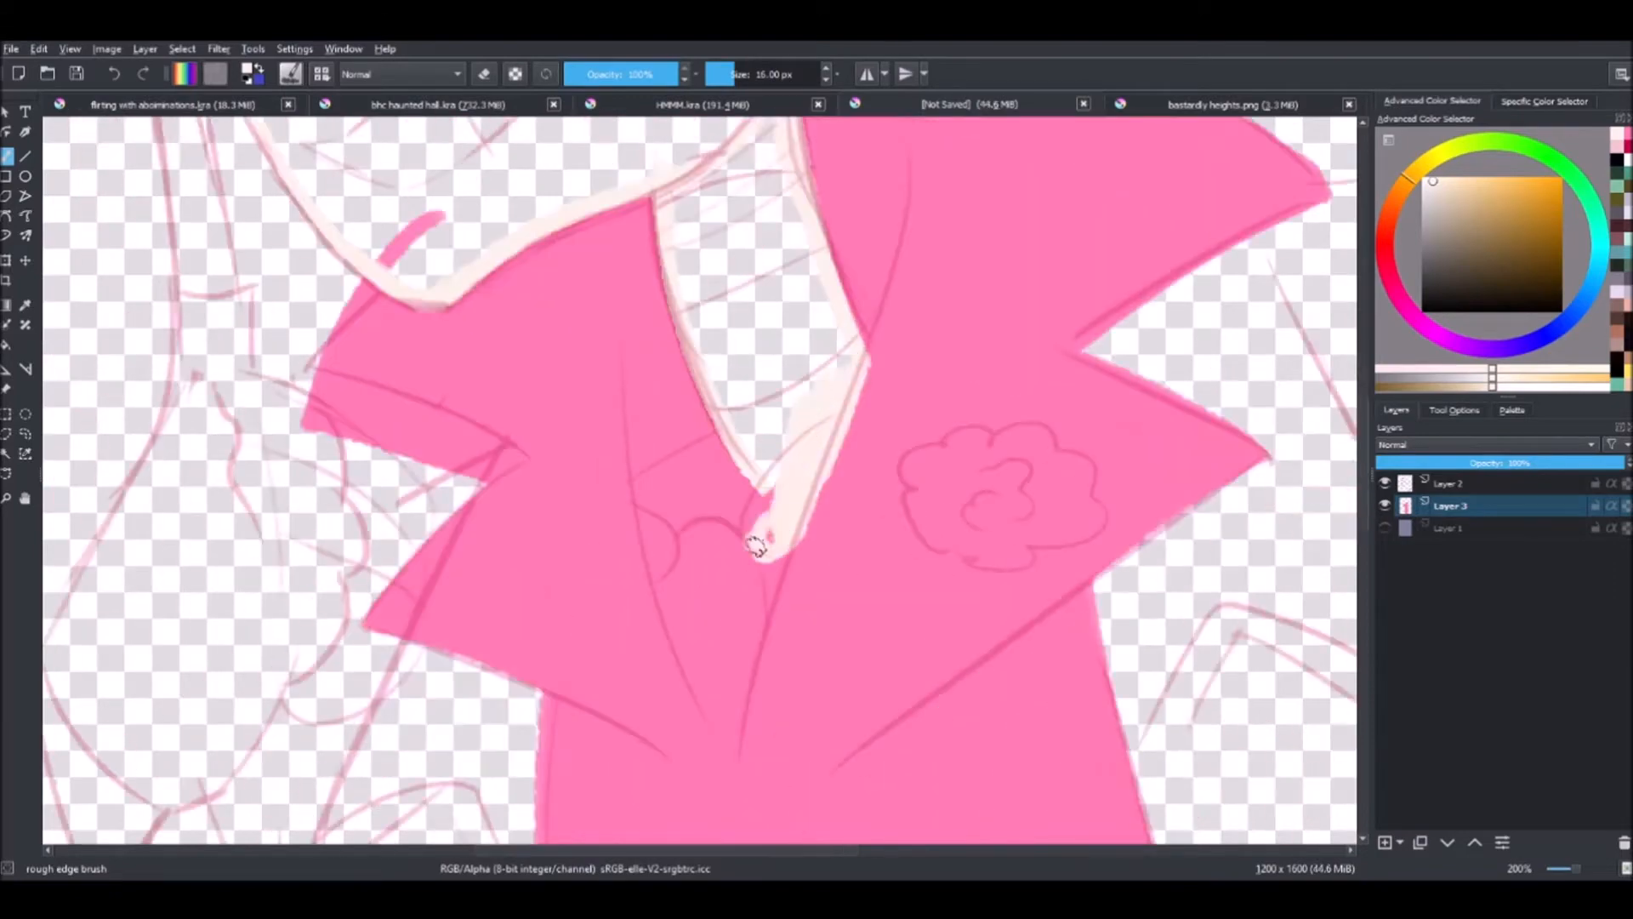
# Switch to the fresh flowers document to lay in the cream skull base colour
pyautogui.click(1385, 482)
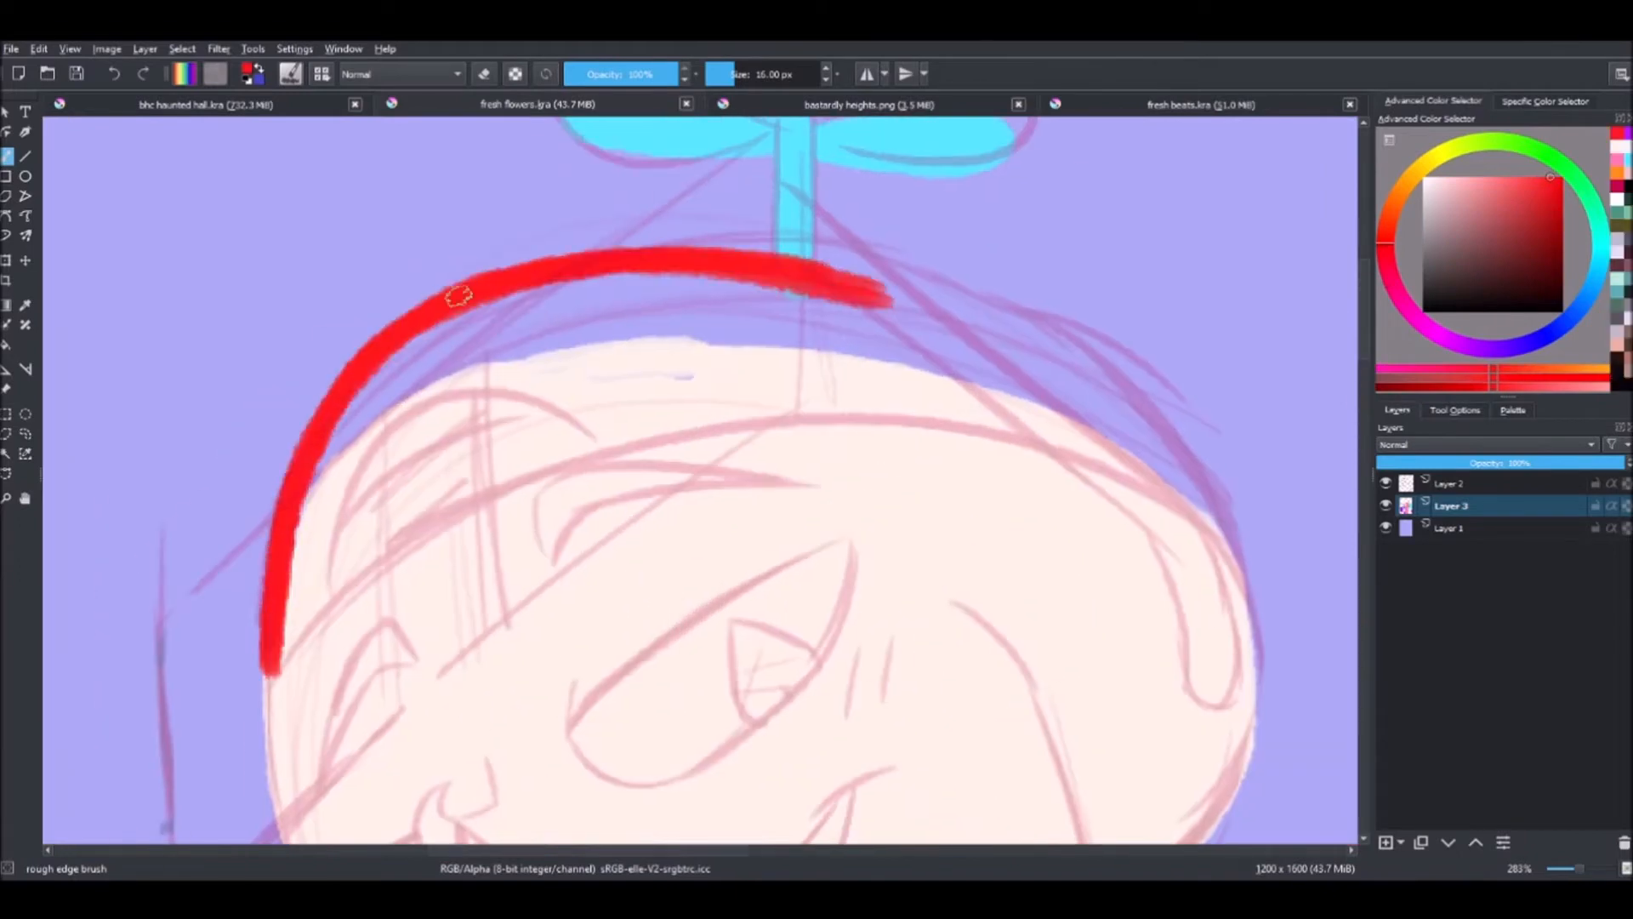
# Hatch reddish shading across the skull with the rough and flowy brush
pyautogui.moveTo(458, 296); pyautogui.dragTo(707, 380)
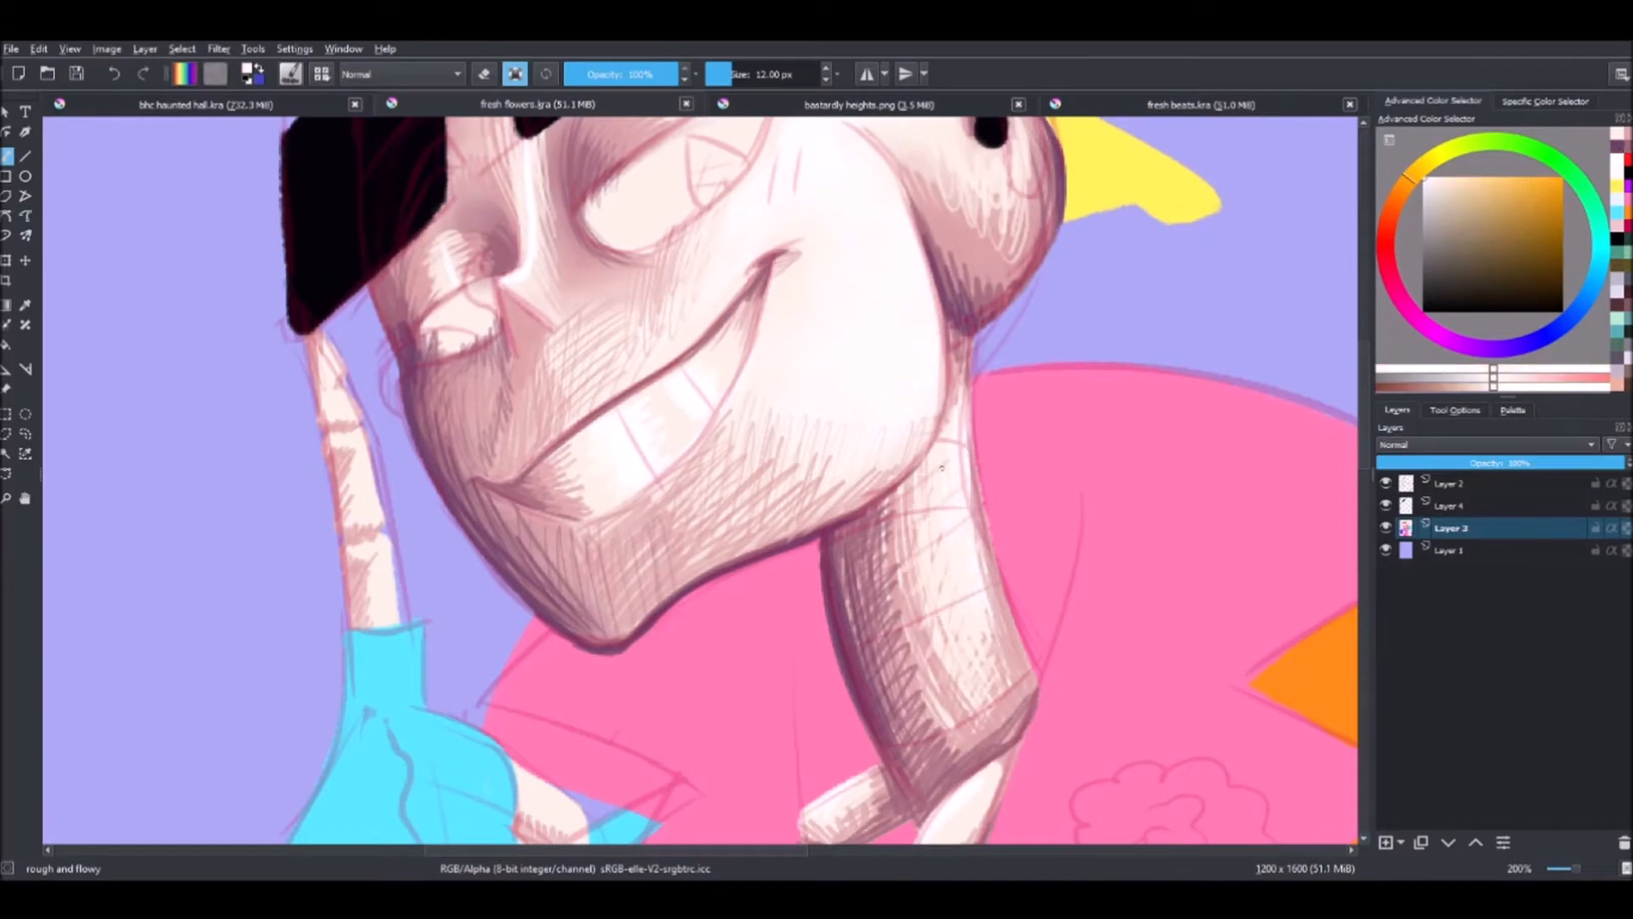
# Pick the half power smudge brush to blend the face and neck shading
pyautogui.click(1384, 482)
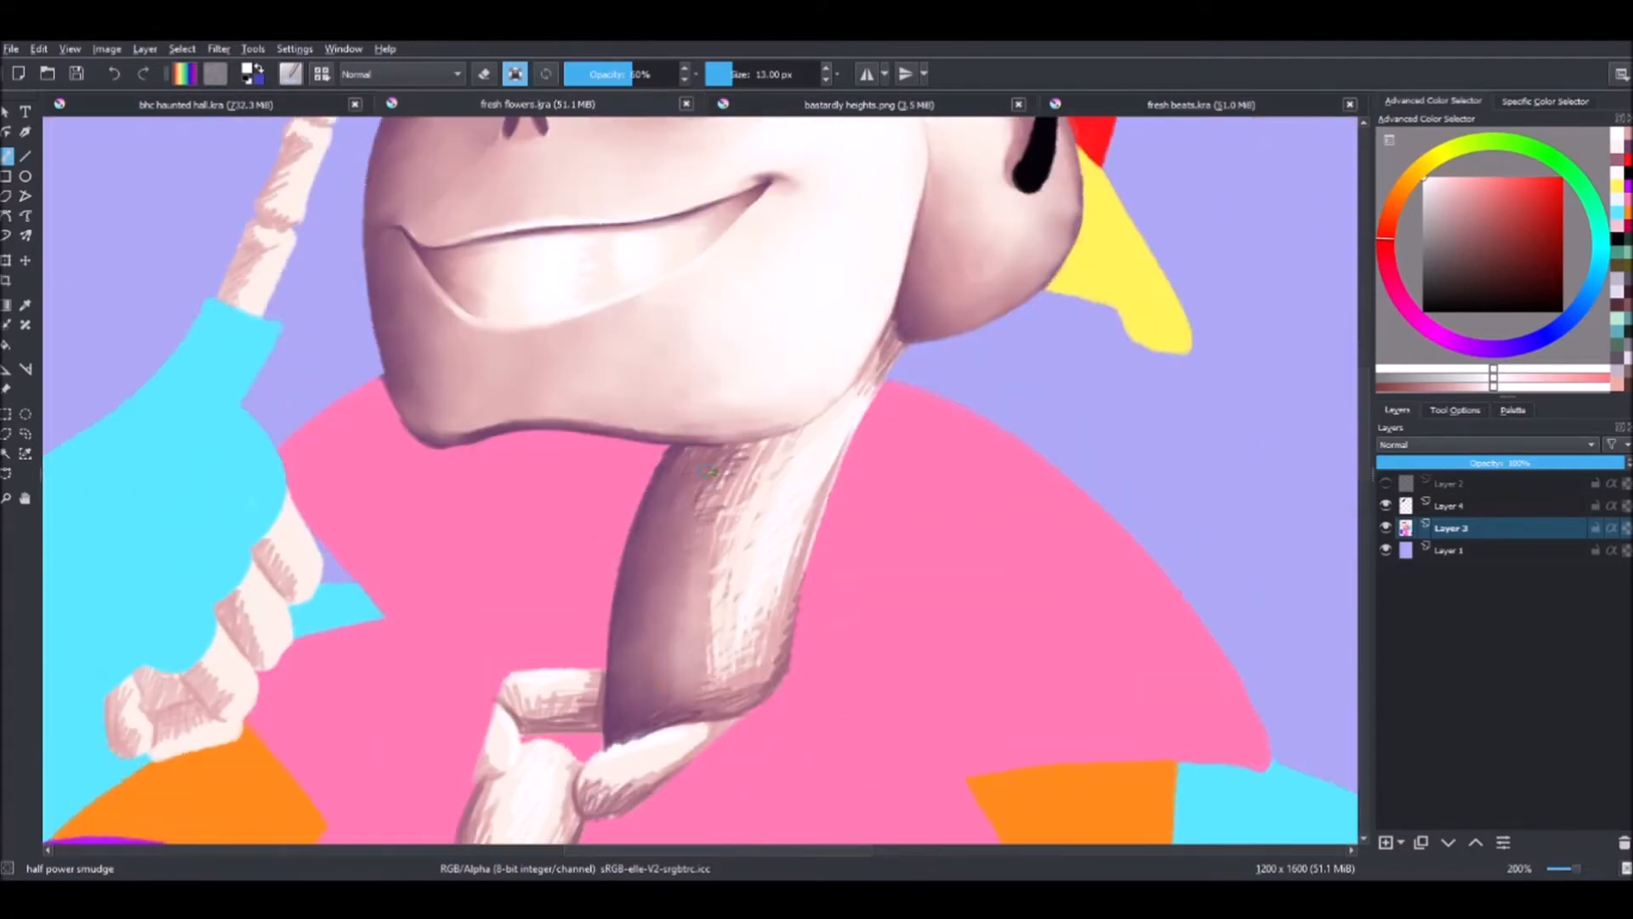
# Smudge the hatched shading on the neck and soften the strokes beside the eye socket
pyautogui.moveTo(707, 469); pyautogui.dragTo(667, 667)
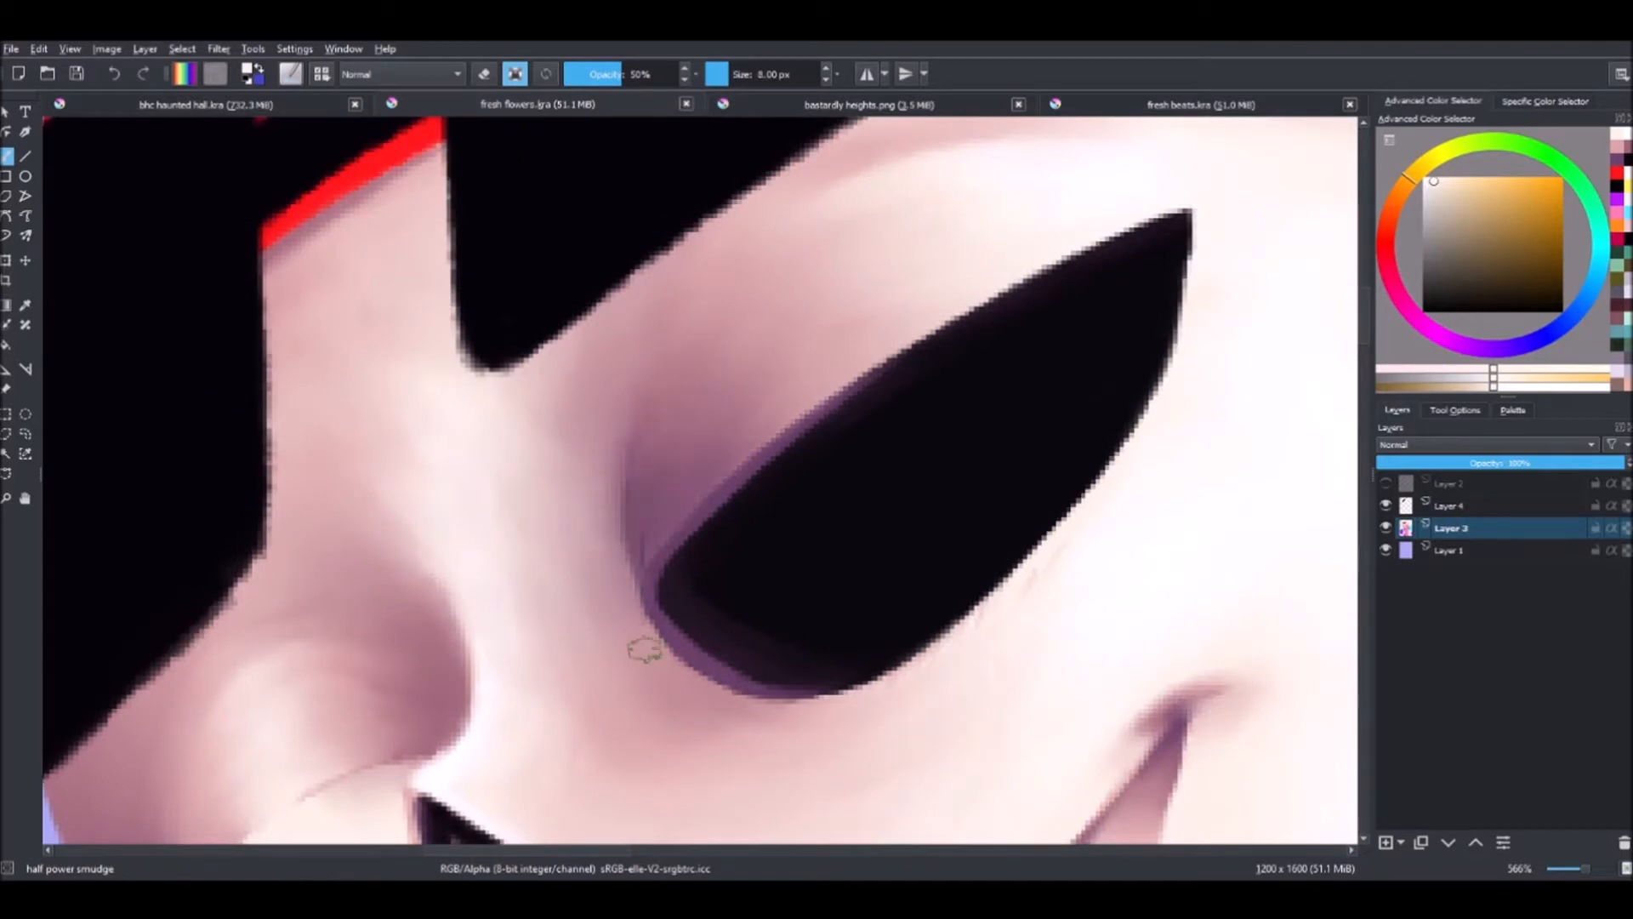
pyautogui.moveTo(646, 651); pyautogui.dragTo(693, 593)
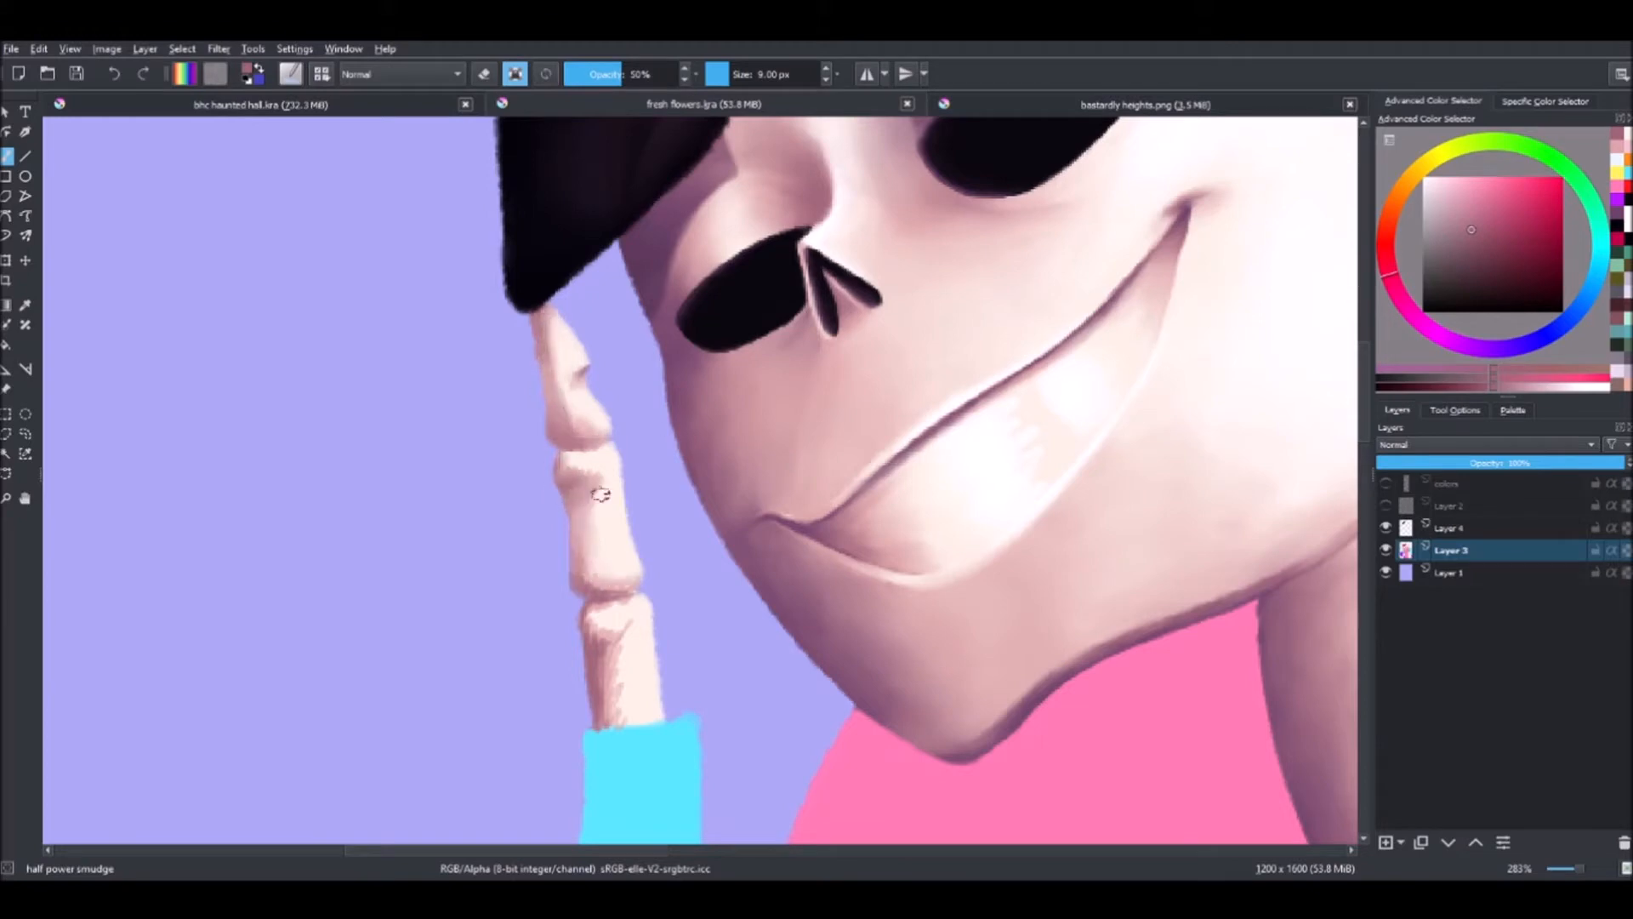
# Smooth the shading on the raised finger bones with the smudge brush
pyautogui.moveTo(599, 495); pyautogui.dragTo(672, 551)
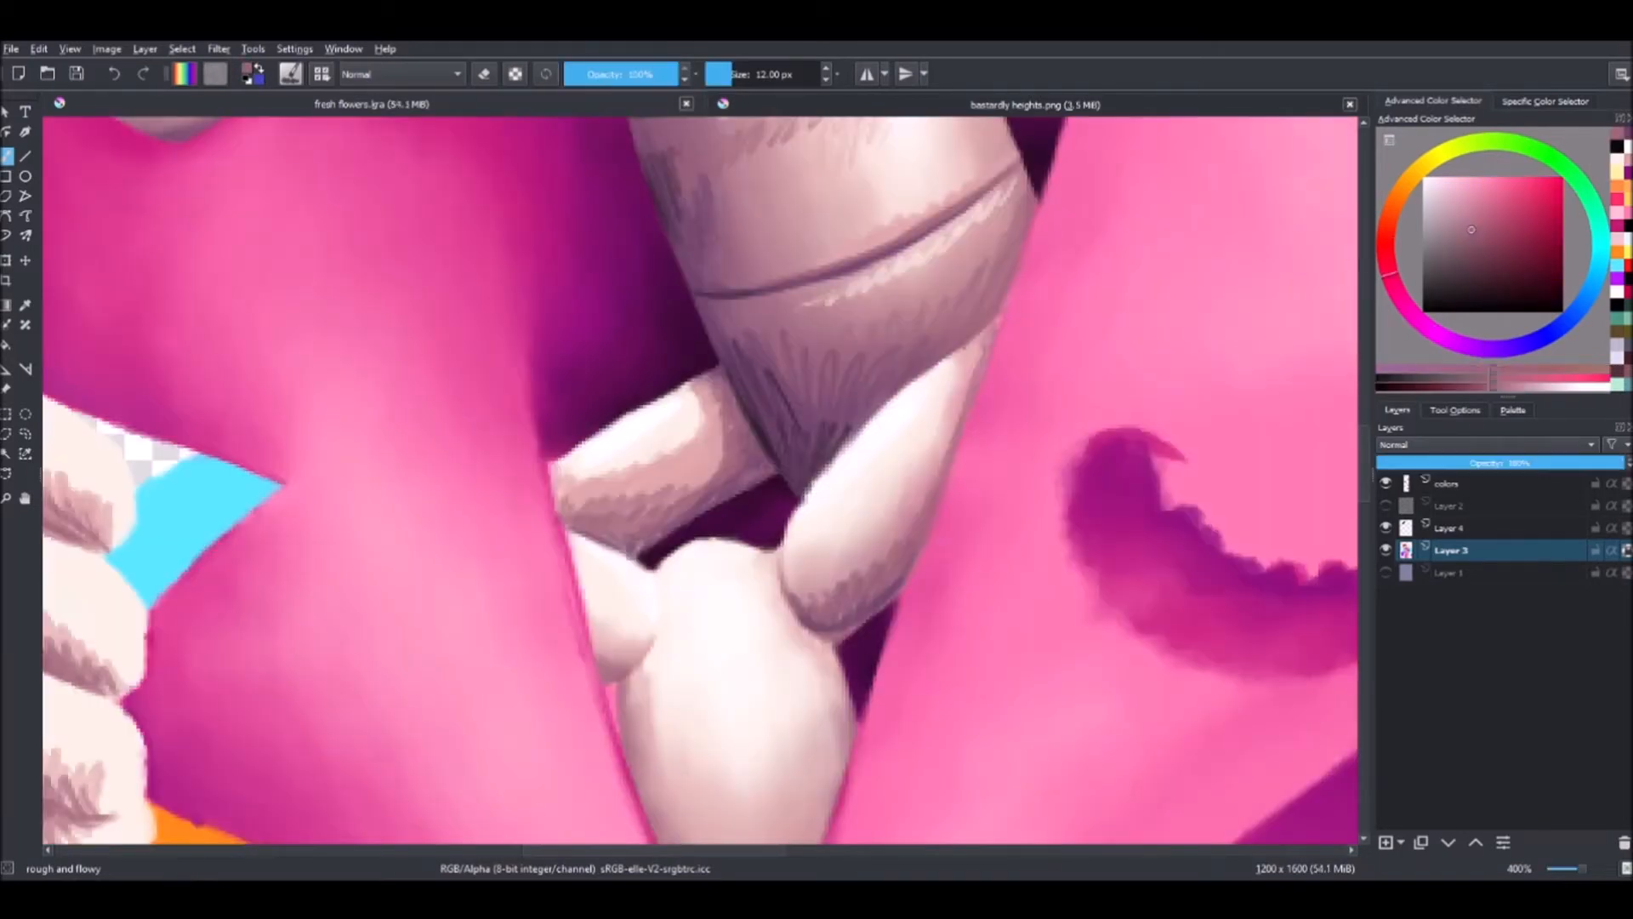
# Select Layer 3 for shading the finger bones over the pink petals
pyautogui.click(1492, 303)
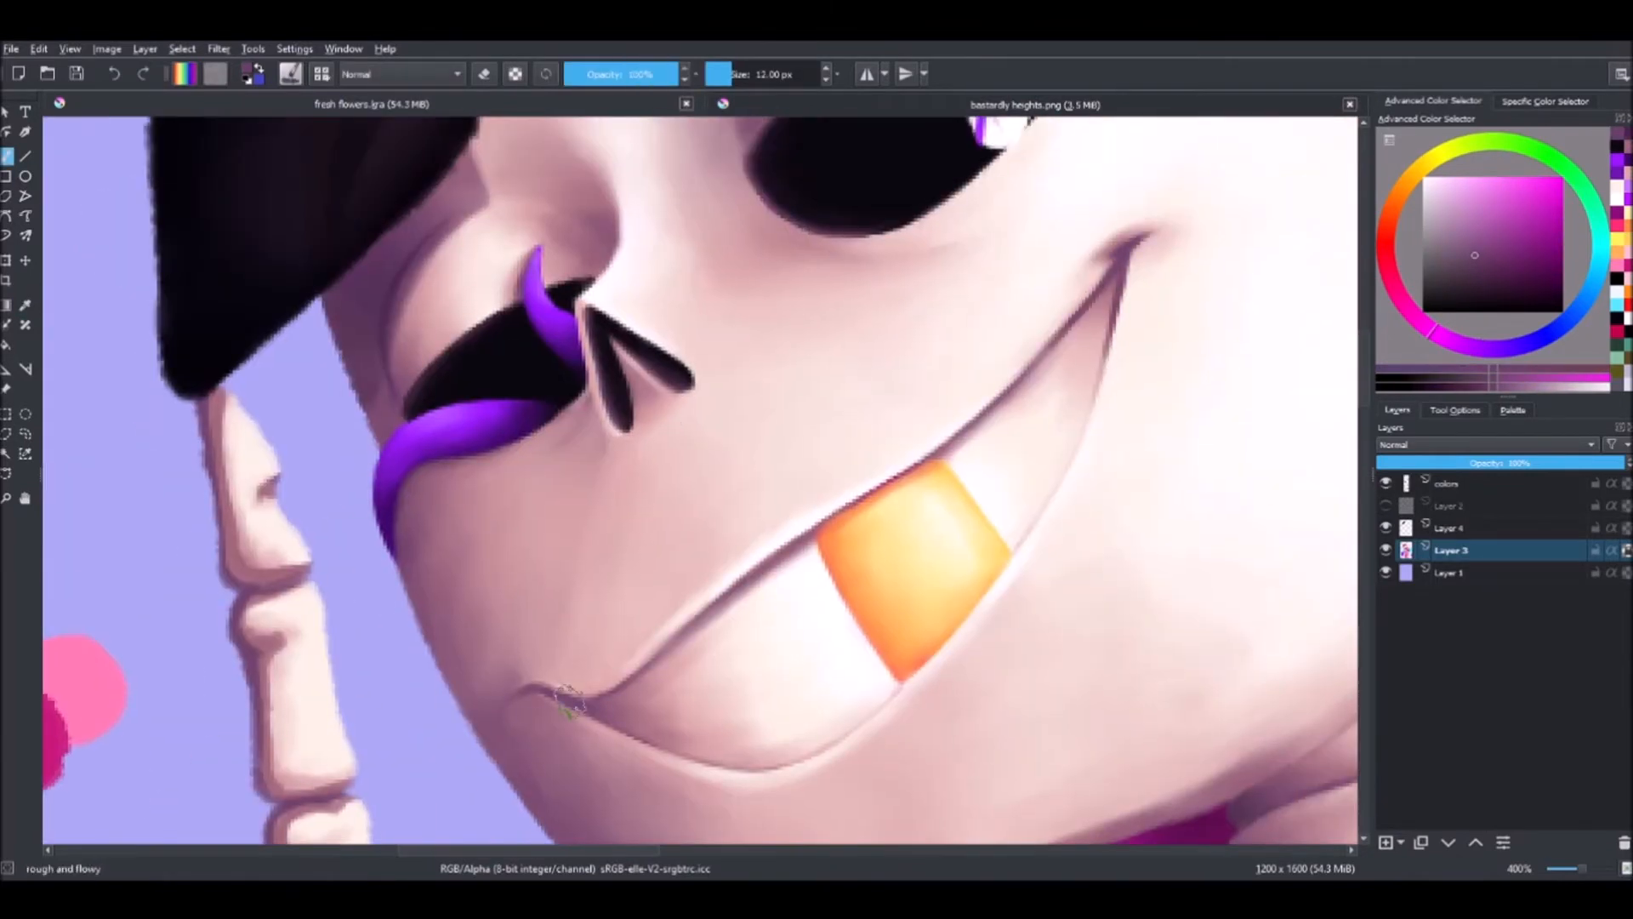
# Blend the shadows along the skull's smile and cheek around the orange tooth
pyautogui.moveTo(568, 707); pyautogui.dragTo(1062, 475)
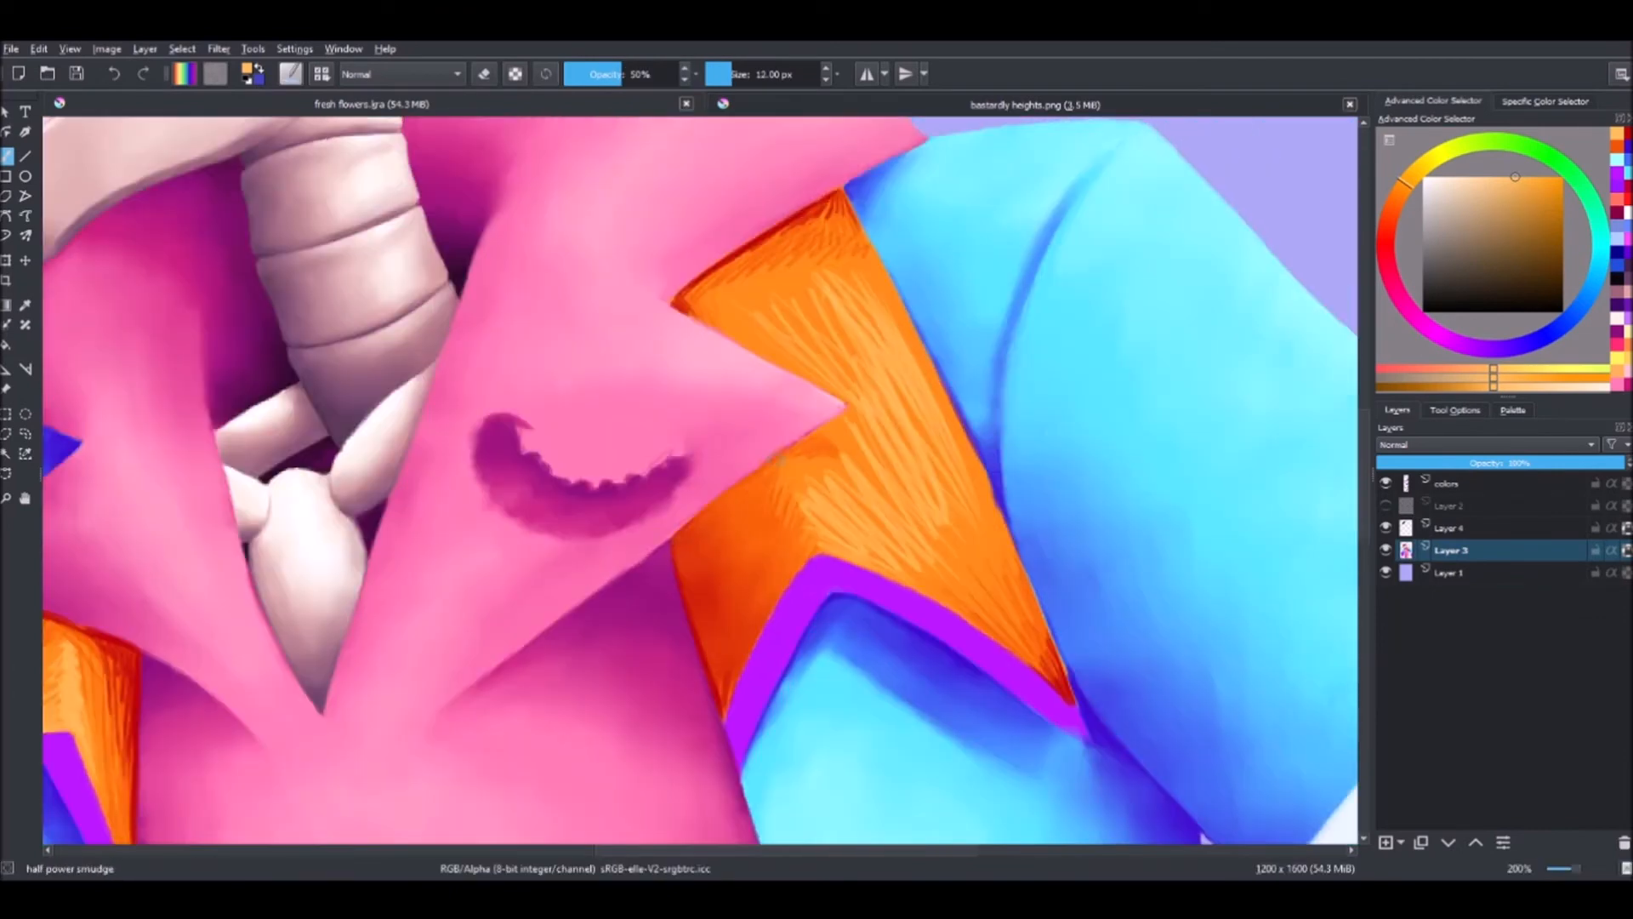
# Blend the hatch marks on the bouquet's white paper wrapper with the smudge brush
pyautogui.click(825, 68)
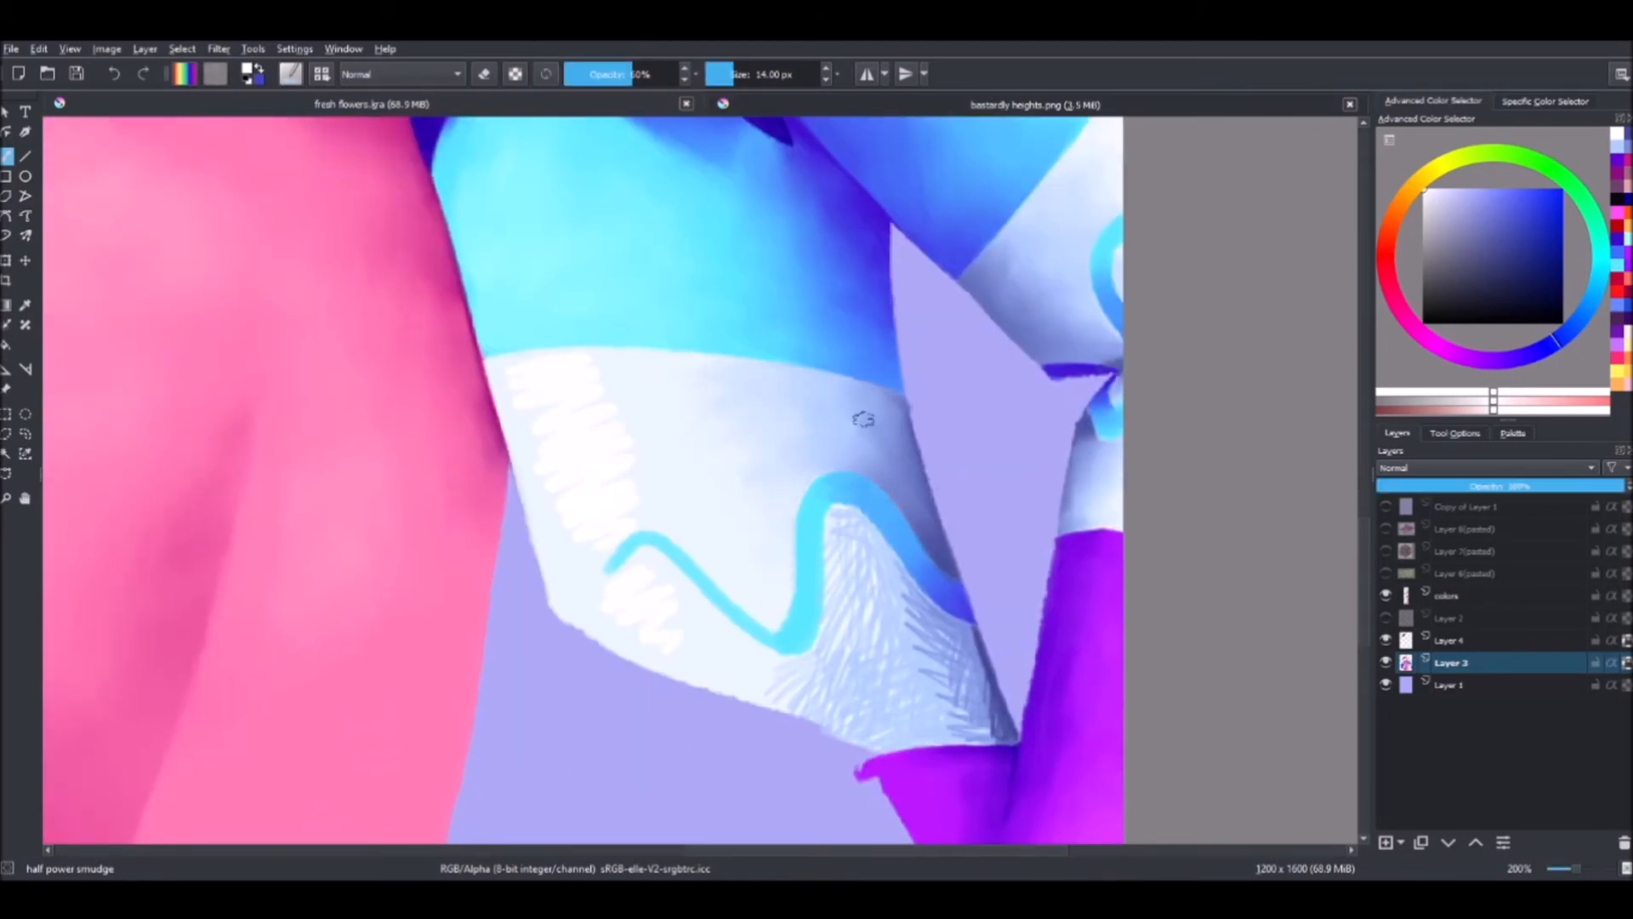
pyautogui.moveTo(862, 419); pyautogui.dragTo(1016, 740)
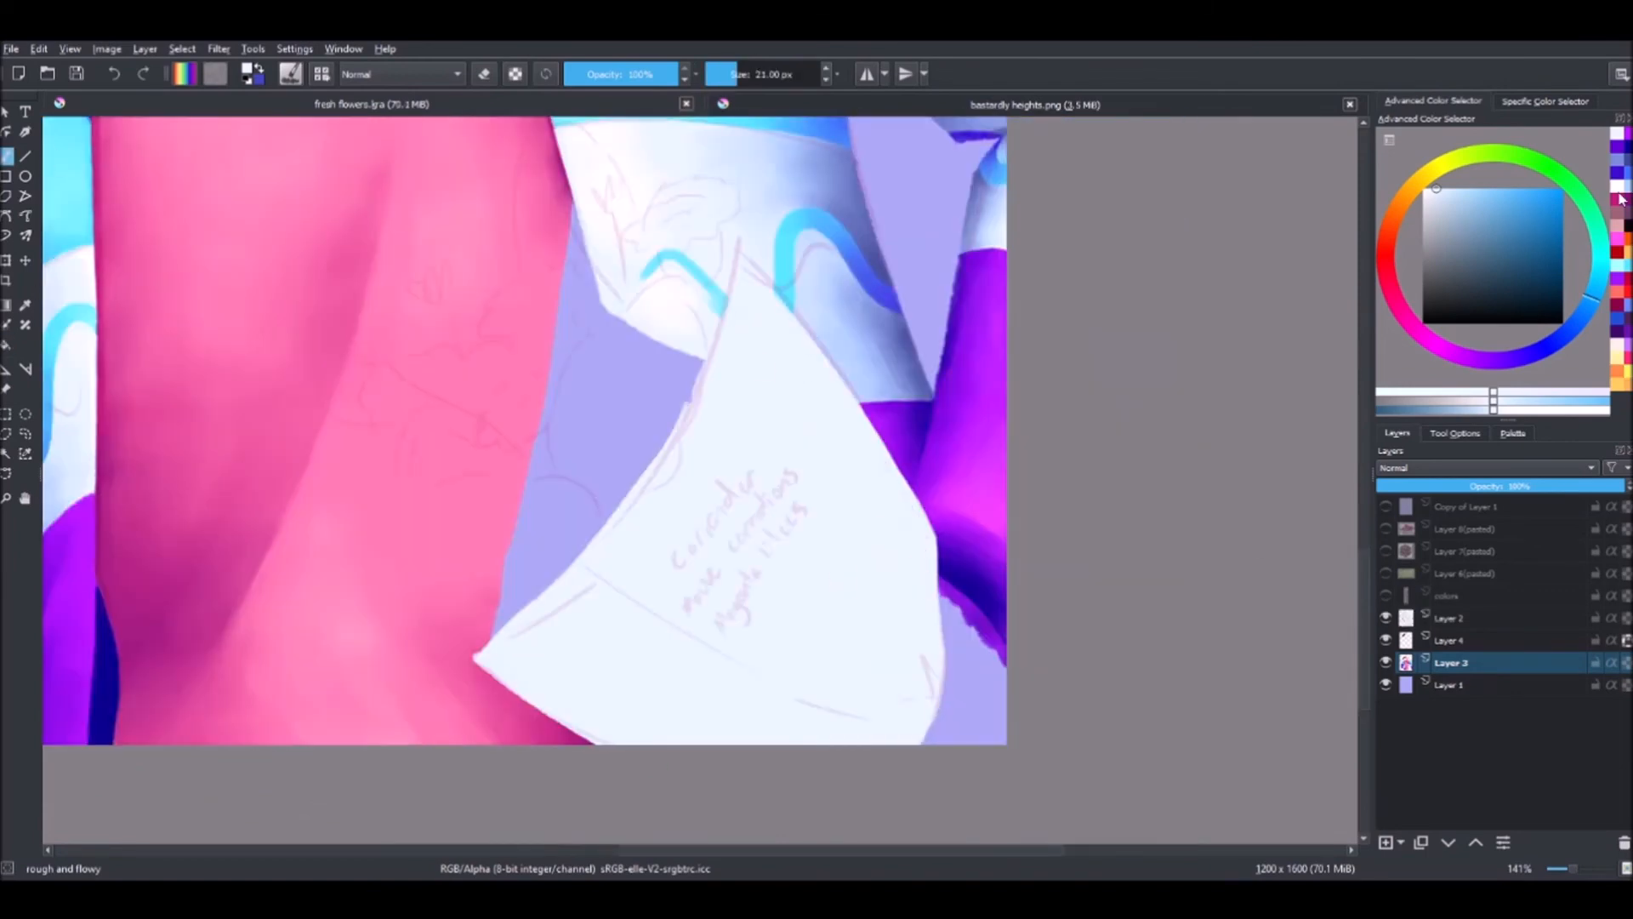
# Fill the folded paper note with a pale off-white using the rough and flowy brush
pyautogui.moveTo(500, 647); pyautogui.dragTo(907, 718)
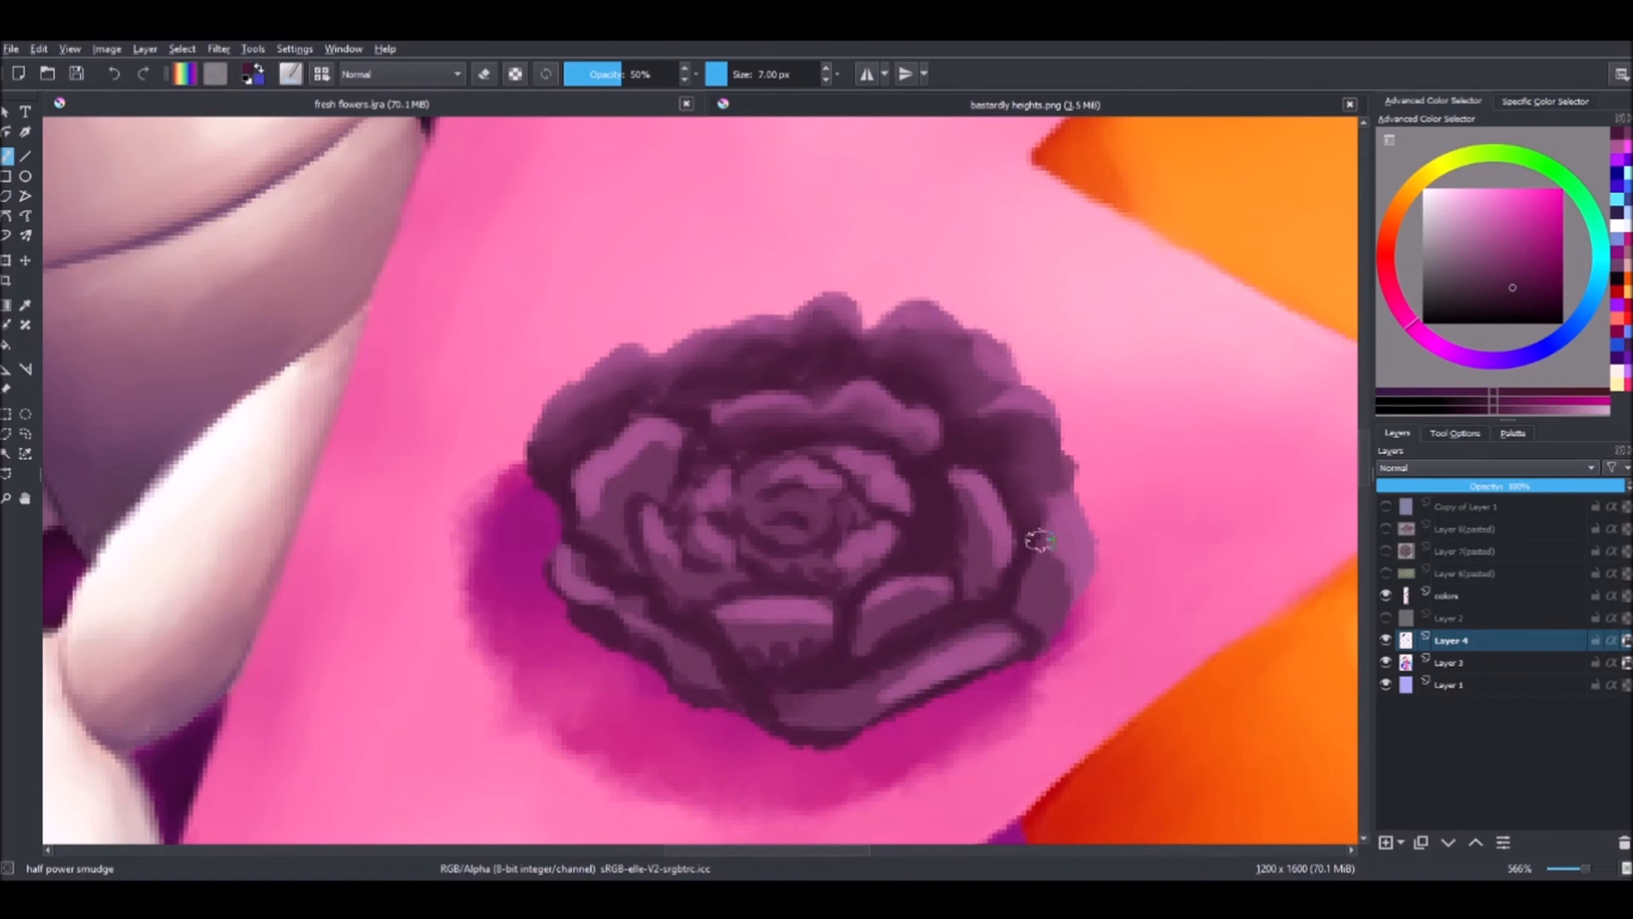
# Smudge the carnation petal edges smooth, then paint dark blue shadow inside the folded paper note
pyautogui.moveTo(1041, 540); pyautogui.dragTo(865, 628)
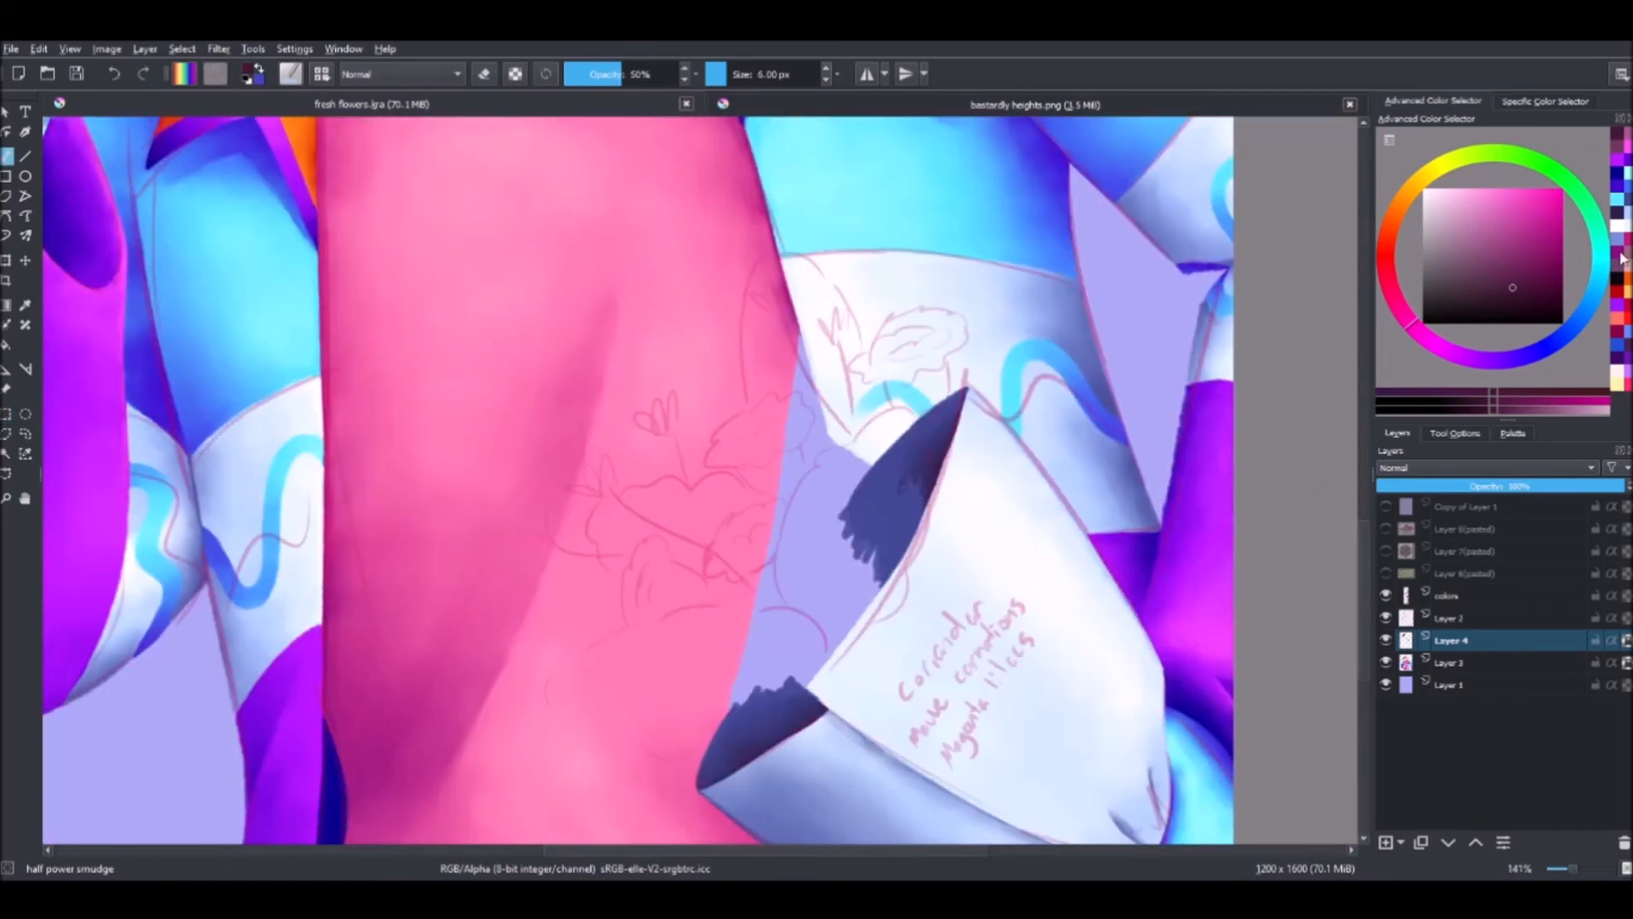
pyautogui.moveTo(770, 281); pyautogui.dragTo(874, 490)
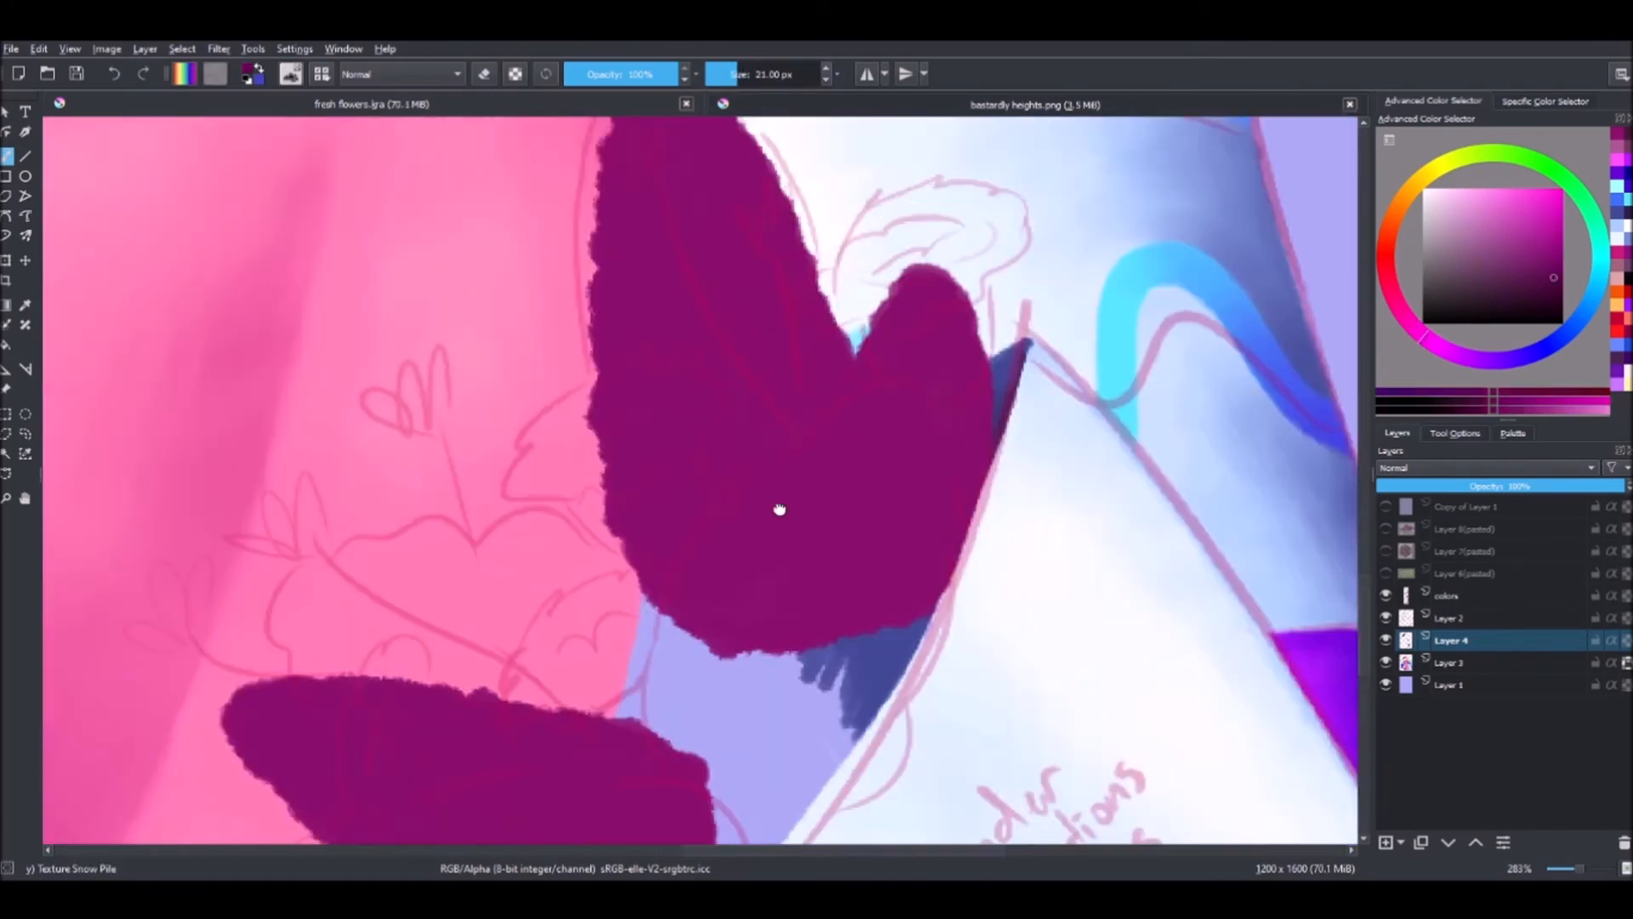
# Brush small floret texture over the flat magenta lilac shape
pyautogui.moveTo(781, 510); pyautogui.dragTo(818, 693)
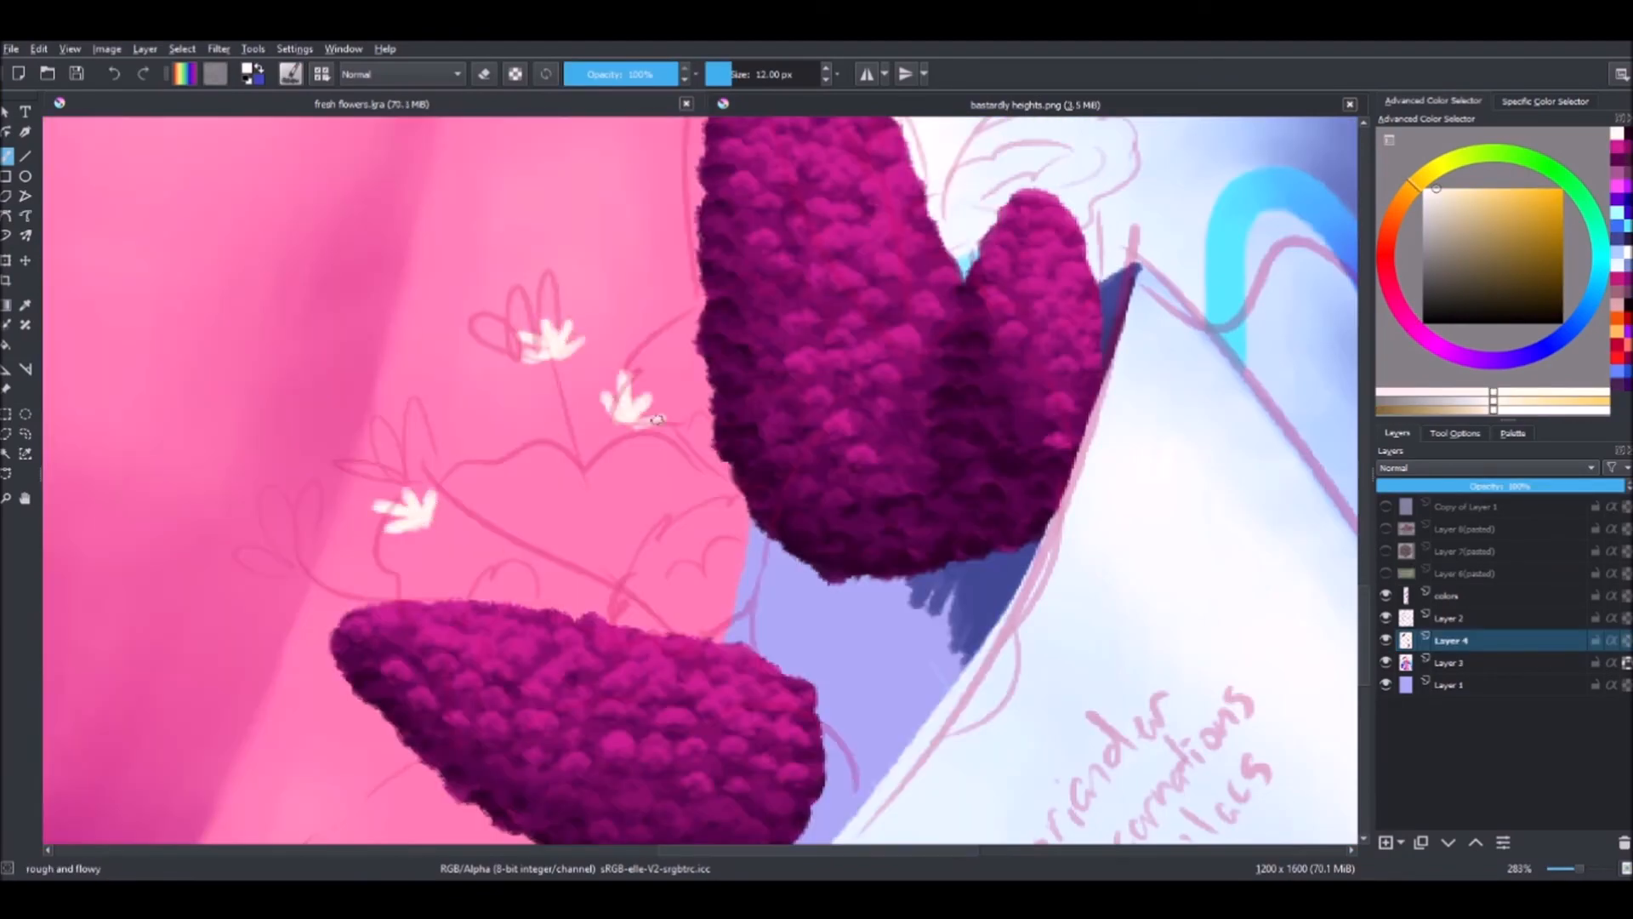
# Select the layer in the Layers docker for the coriander stems and carnations
pyautogui.click(1384, 573)
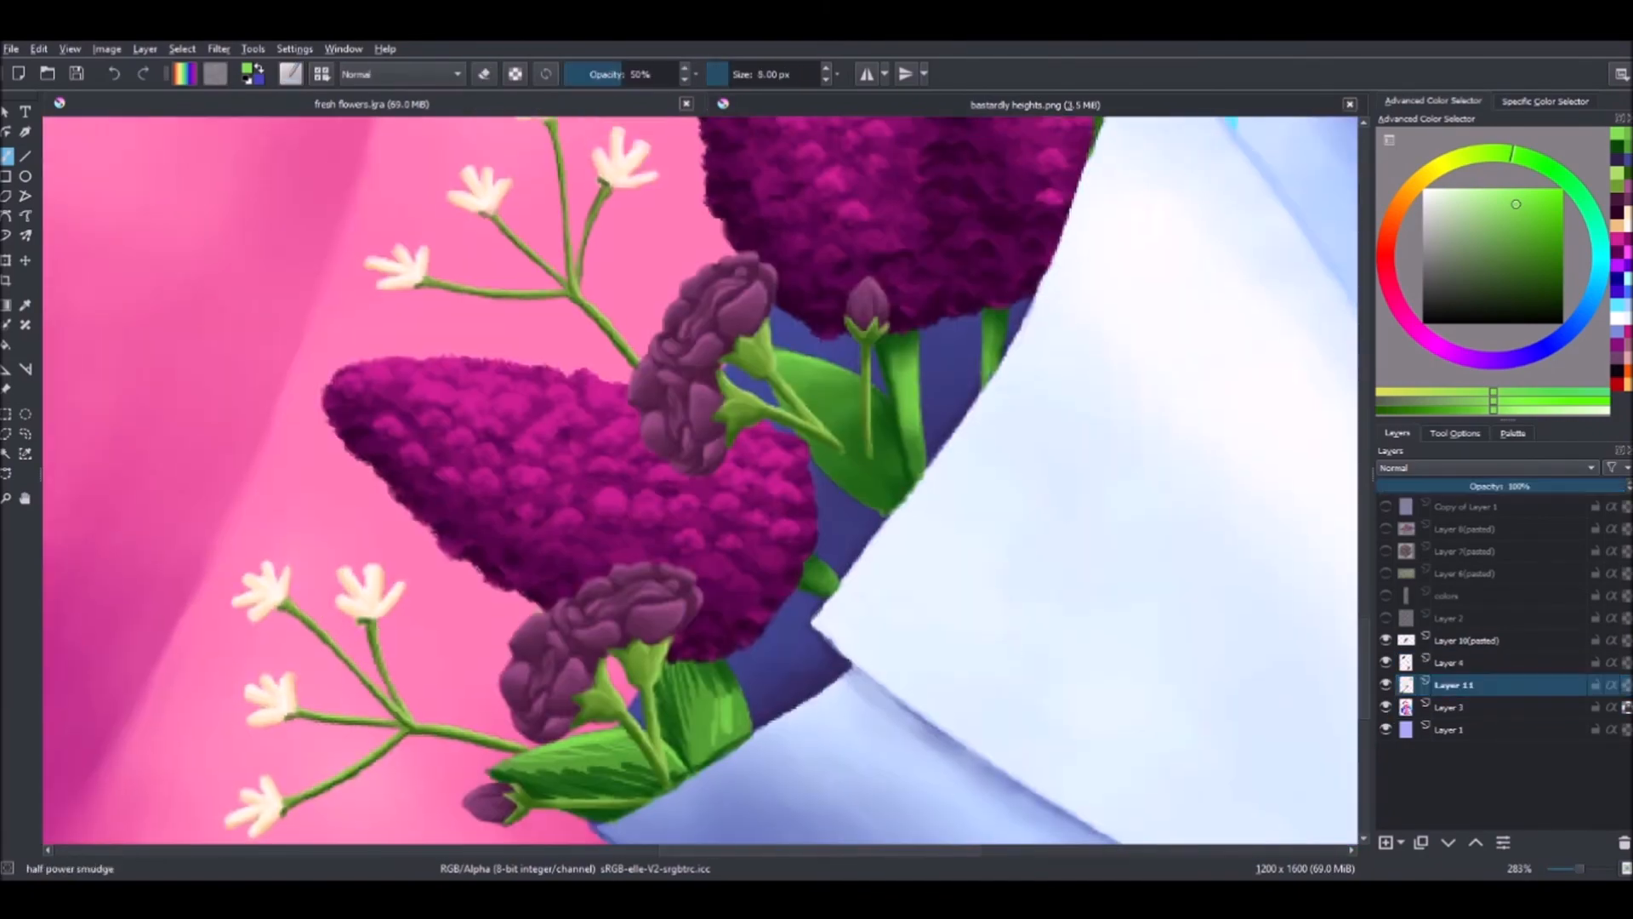
# Select a layer in the Layers docker for the carnation bud behind the upper lilac
pyautogui.click(1451, 707)
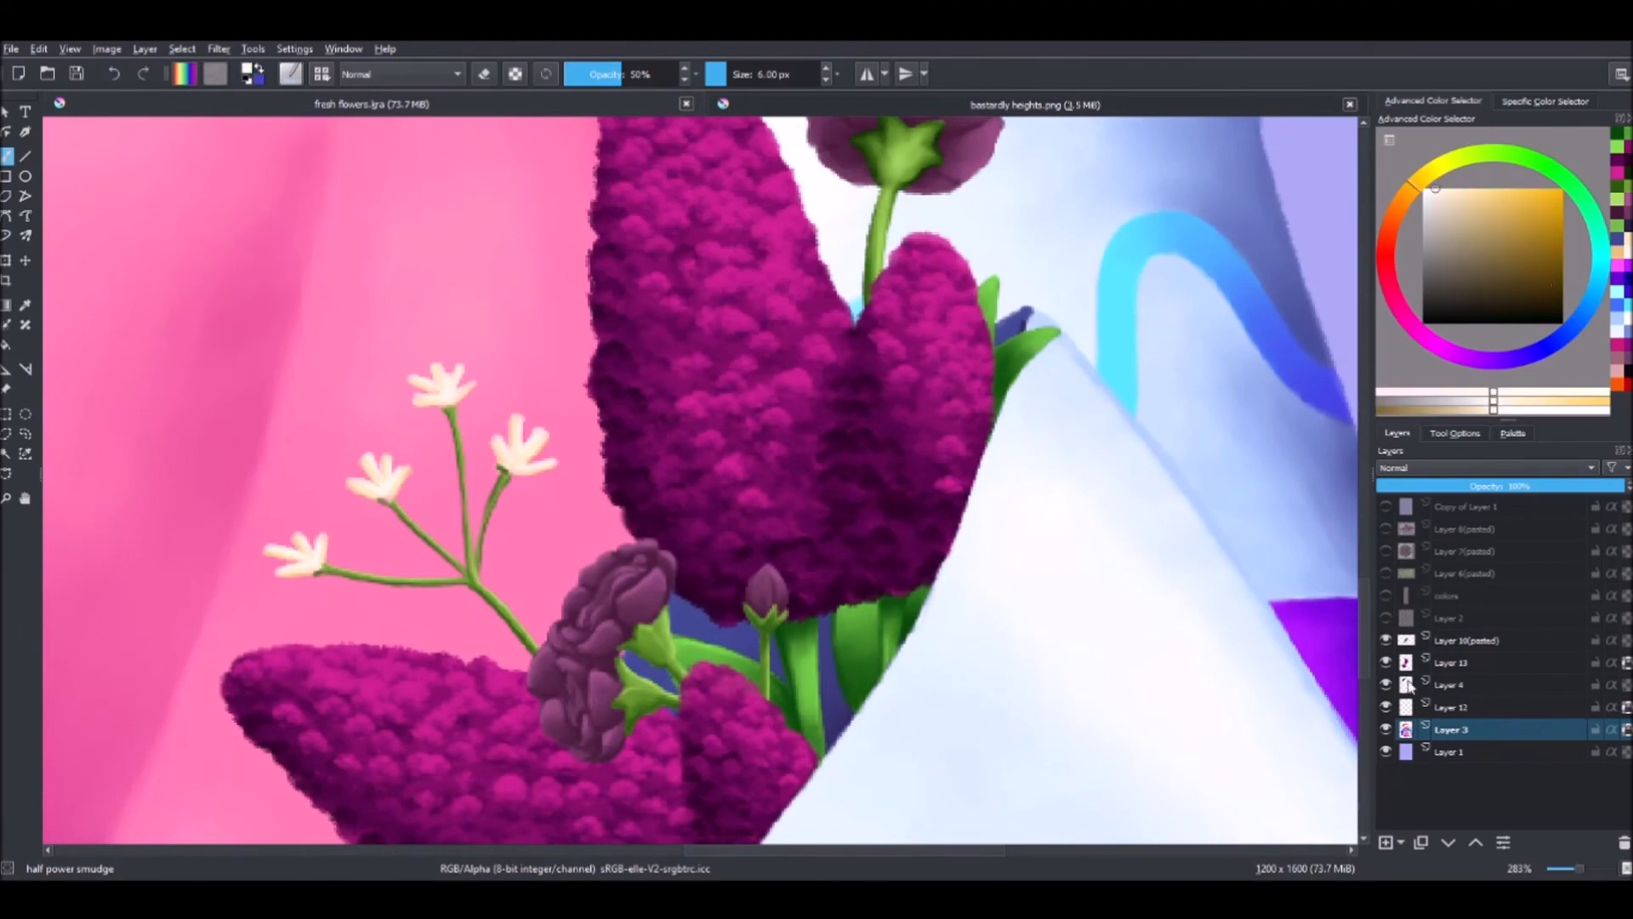
# On the upper lilac's layer, draw thin green stems beneath the cream coriander flowers
pyautogui.click(1458, 662)
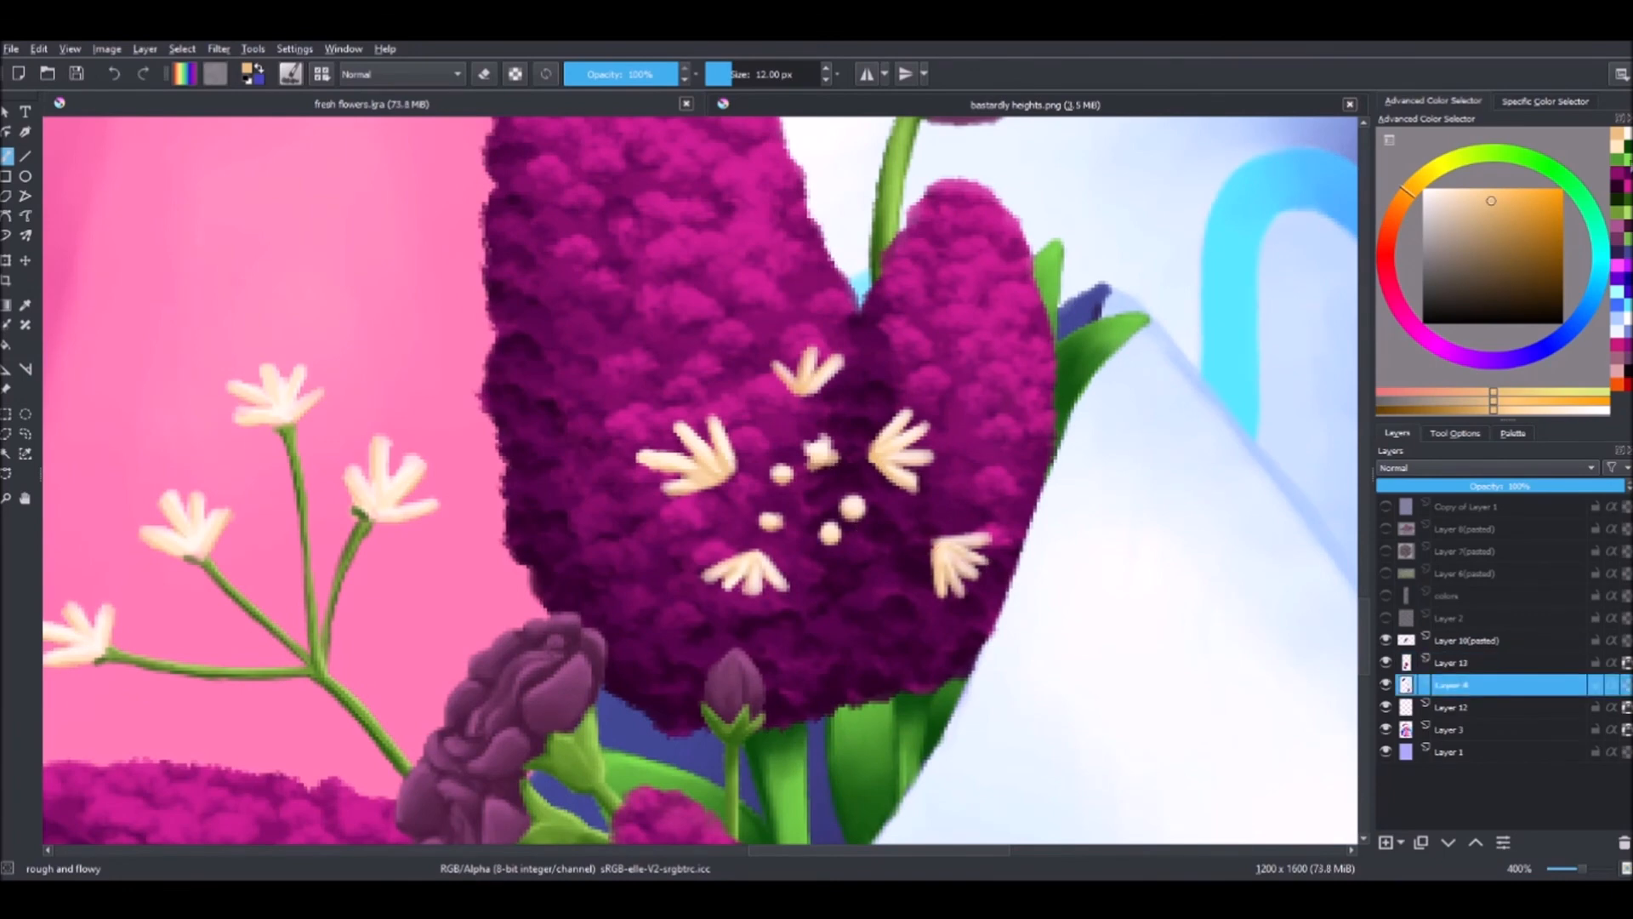
pyautogui.moveTo(823, 397); pyautogui.dragTo(843, 646)
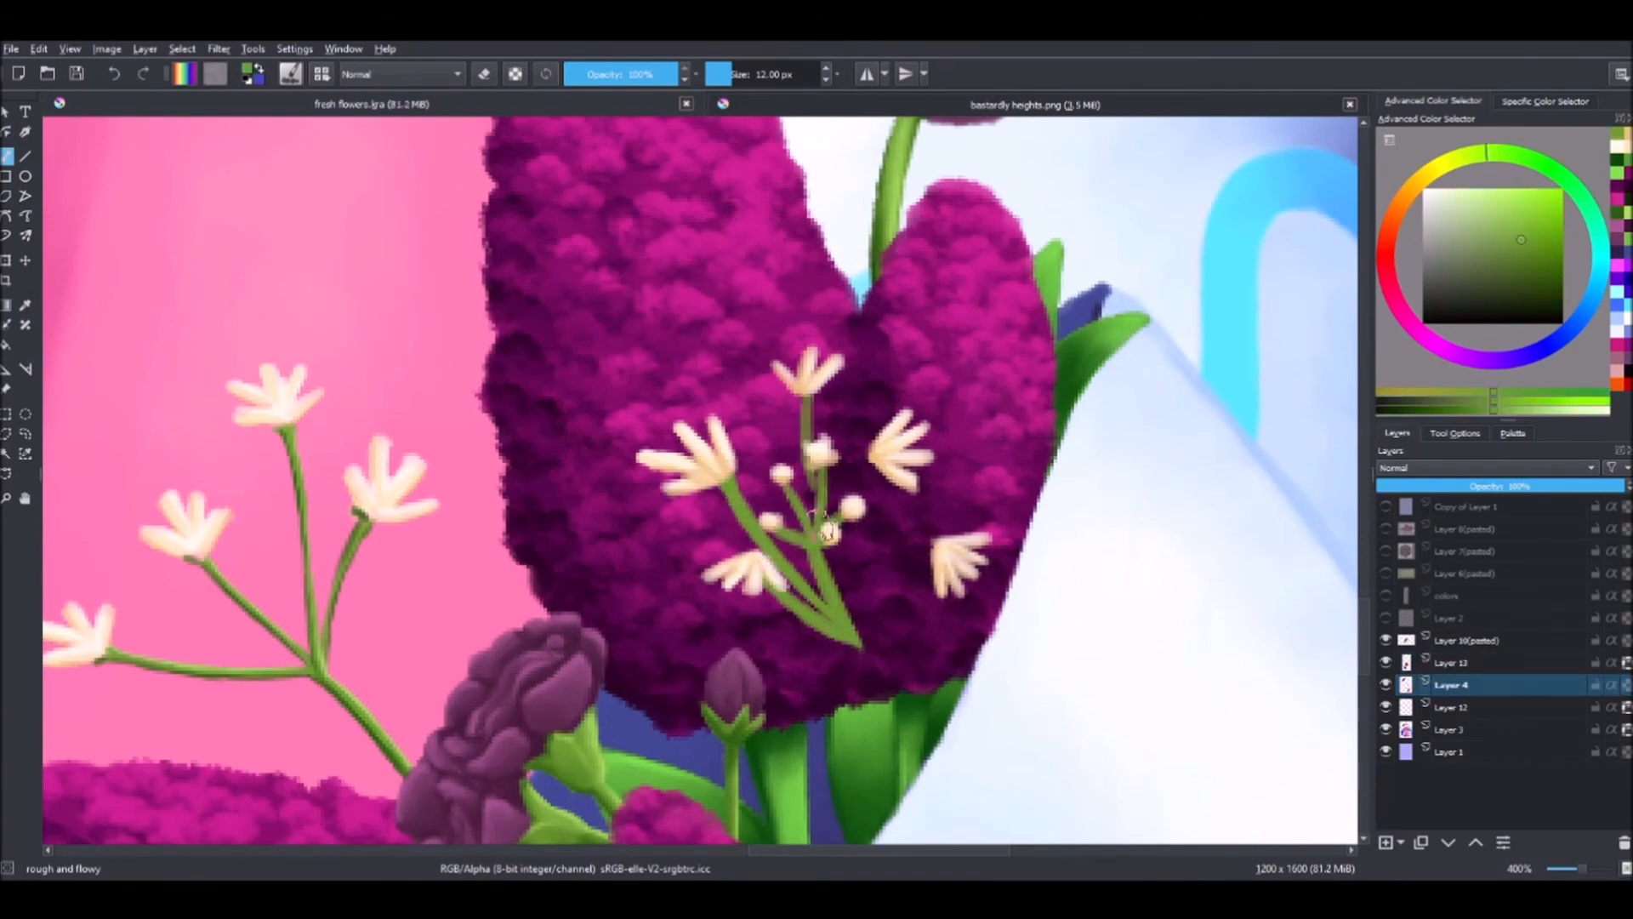